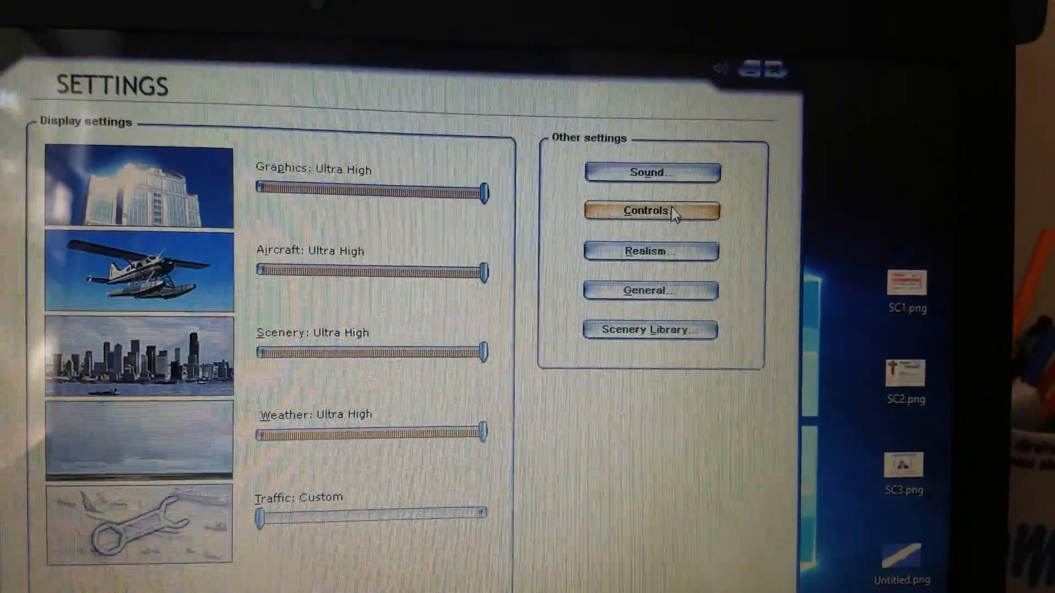
- Show the Control Axes assignments for the Saitek Pro Flight Yoke and select the Elevator axis
left_click(651, 210)
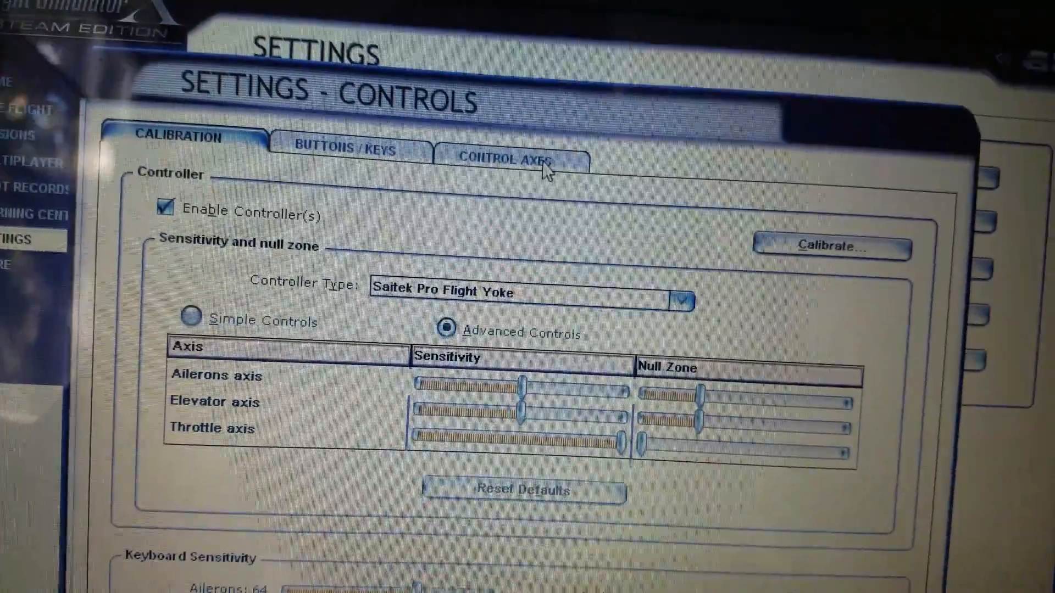
left_click(512, 161)
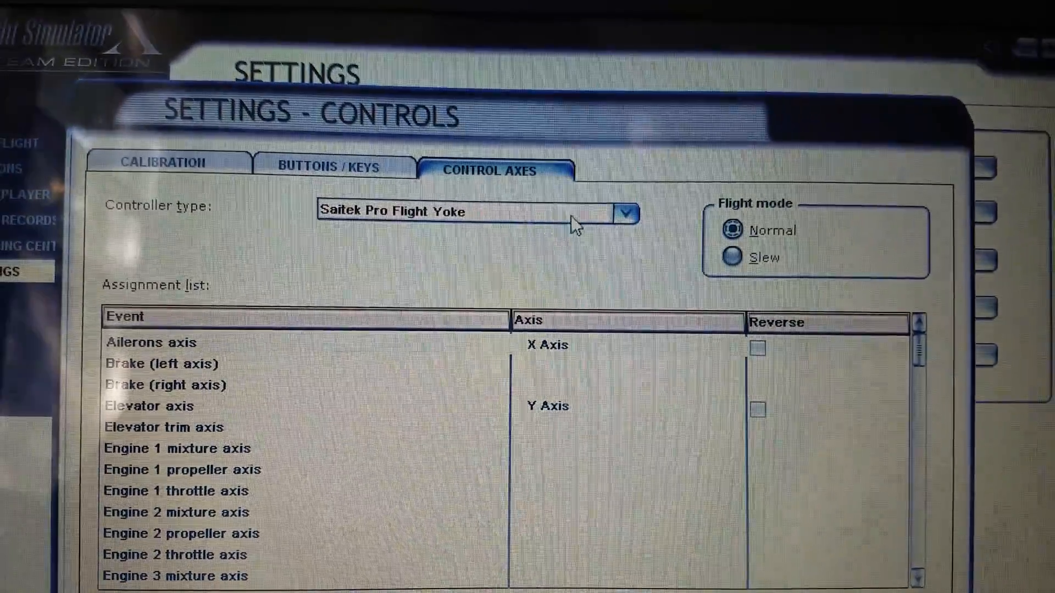
left_click(625, 213)
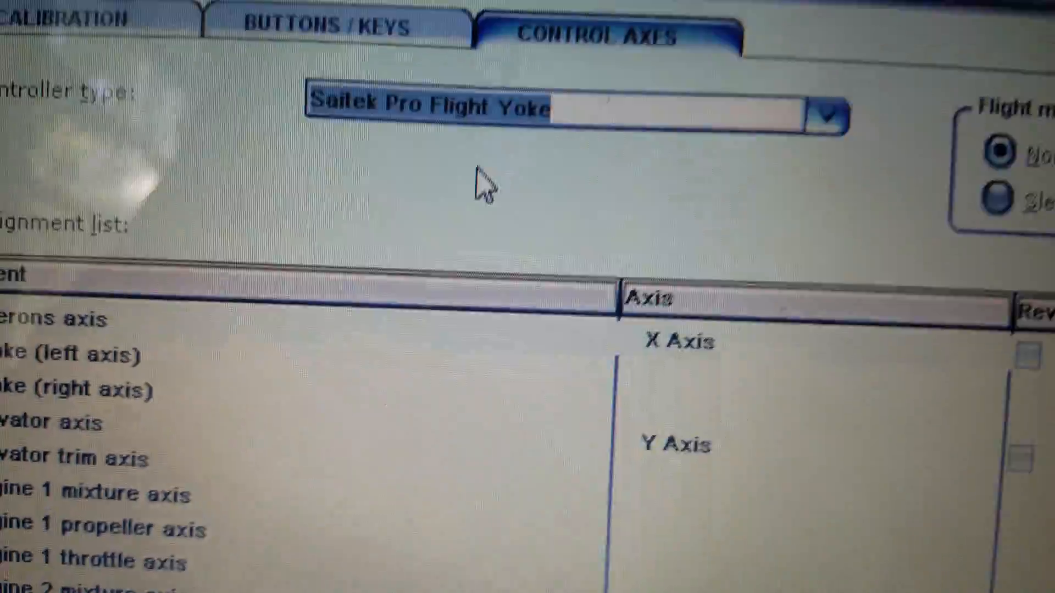
left_click(828, 114)
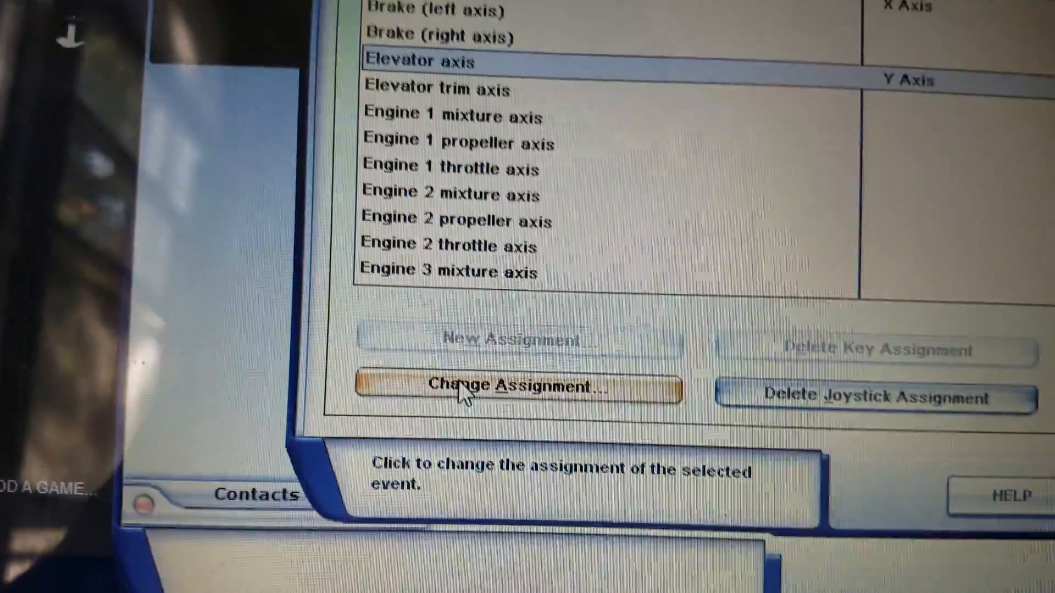
- Begin reassigning the Elevator axis event to a different yoke axis
left_click(515, 387)
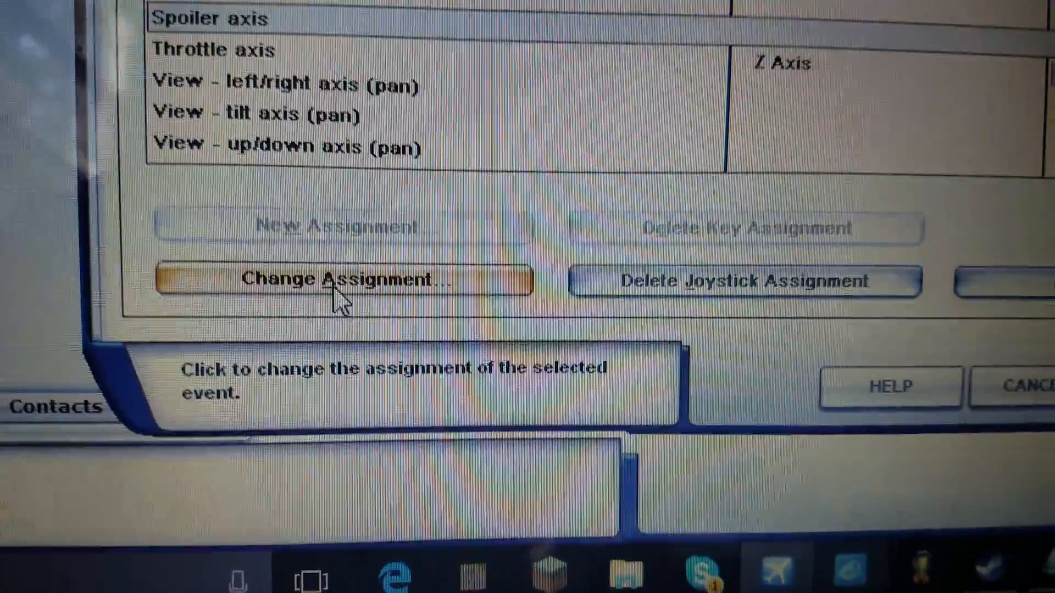
- Map the Spoiler axis to the yoke's Y Rotation, then open the Throttle axis assignment
left_click(343, 280)
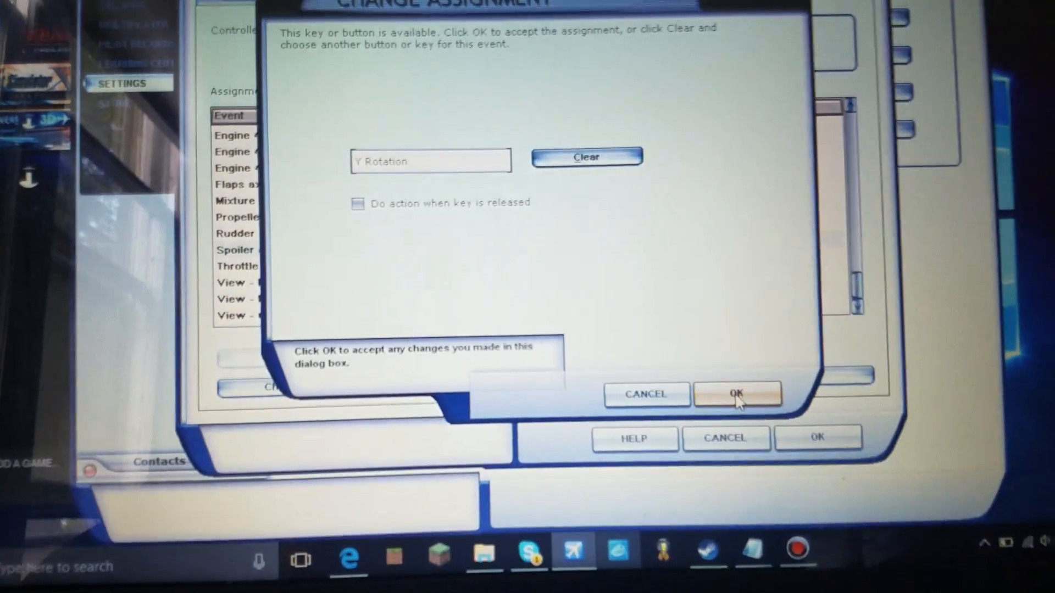
left_click(738, 395)
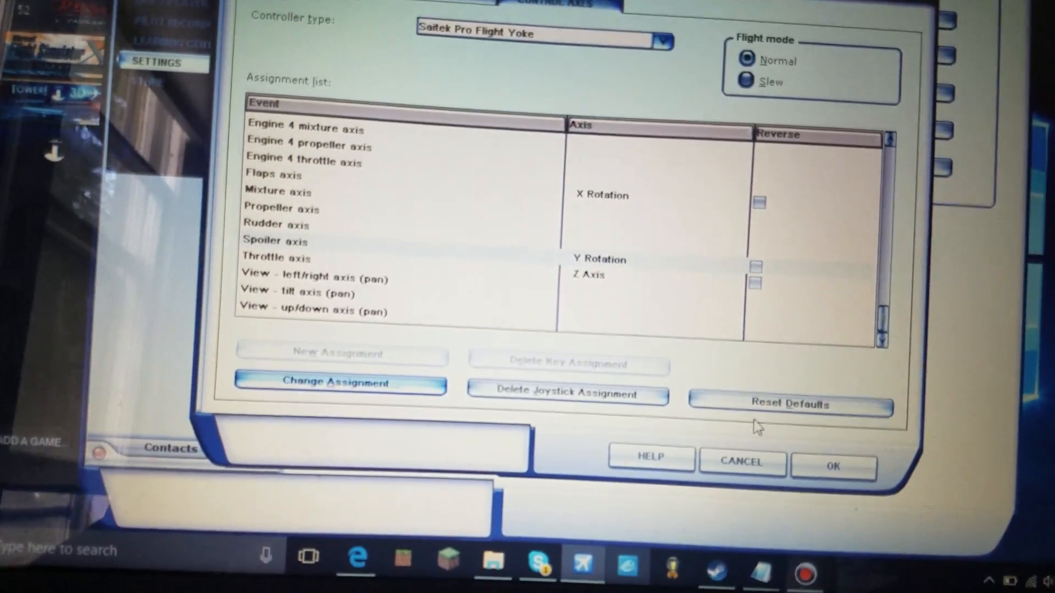
left_click(340, 382)
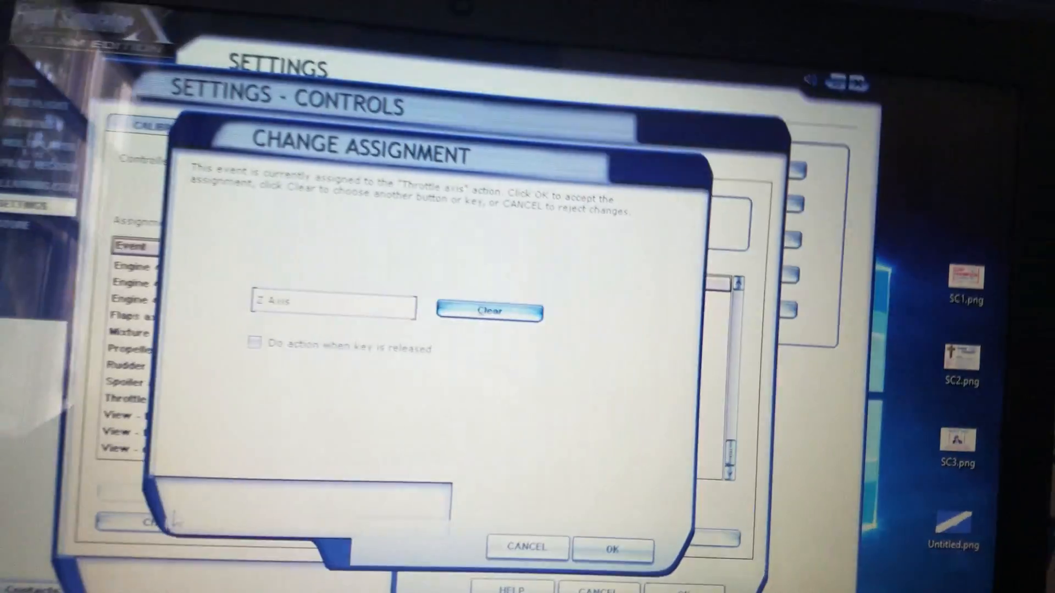
- Close the Throttle axis assignment, leaving it on Z Axis
left_click(611, 550)
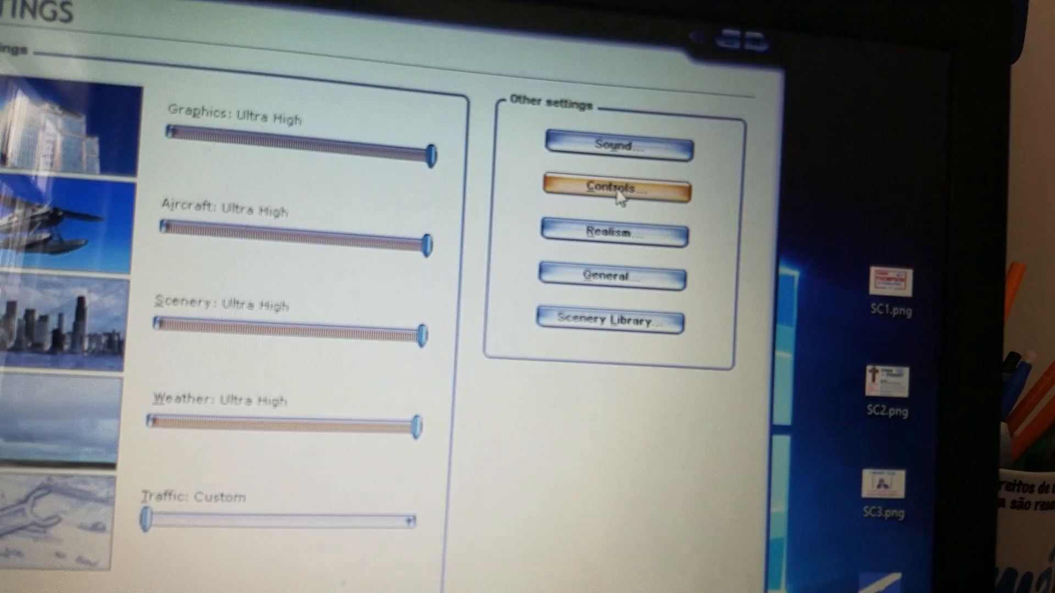
- Reopen the controls settings, pick a controller and accept a new button assignment
left_click(614, 186)
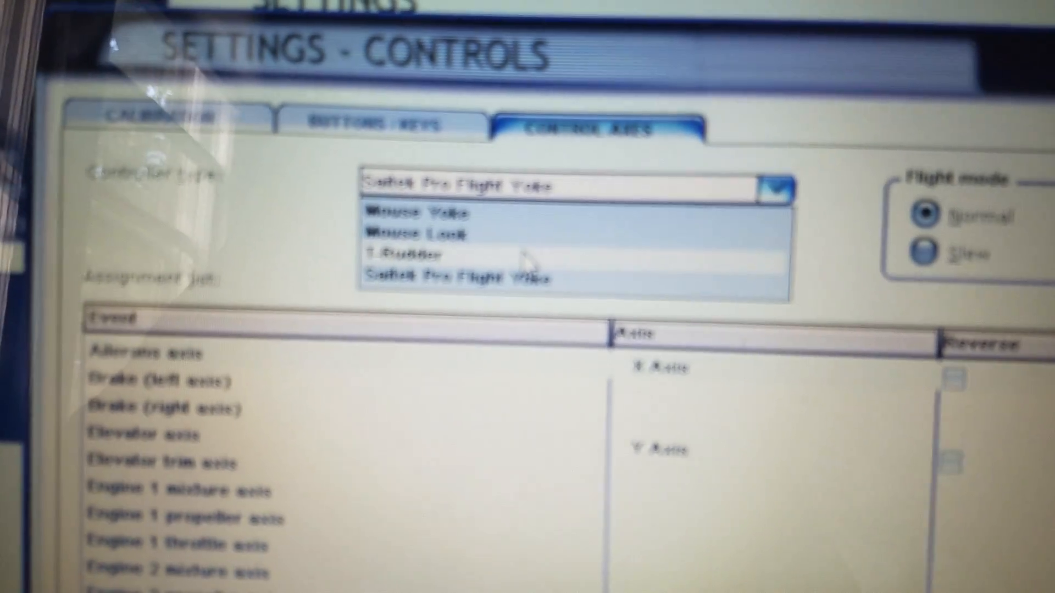
left_click(403, 254)
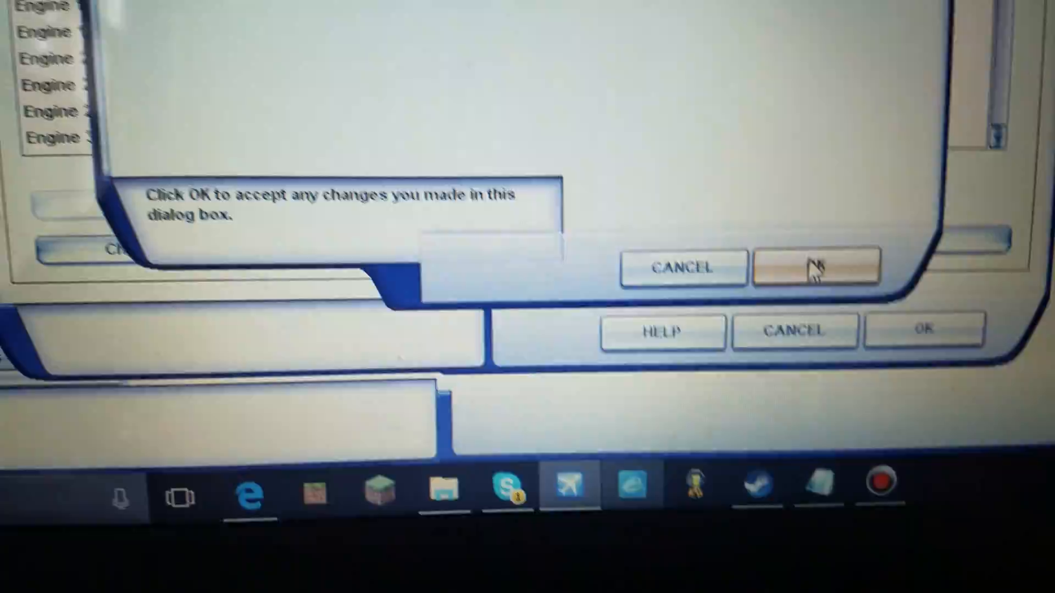
left_click(814, 267)
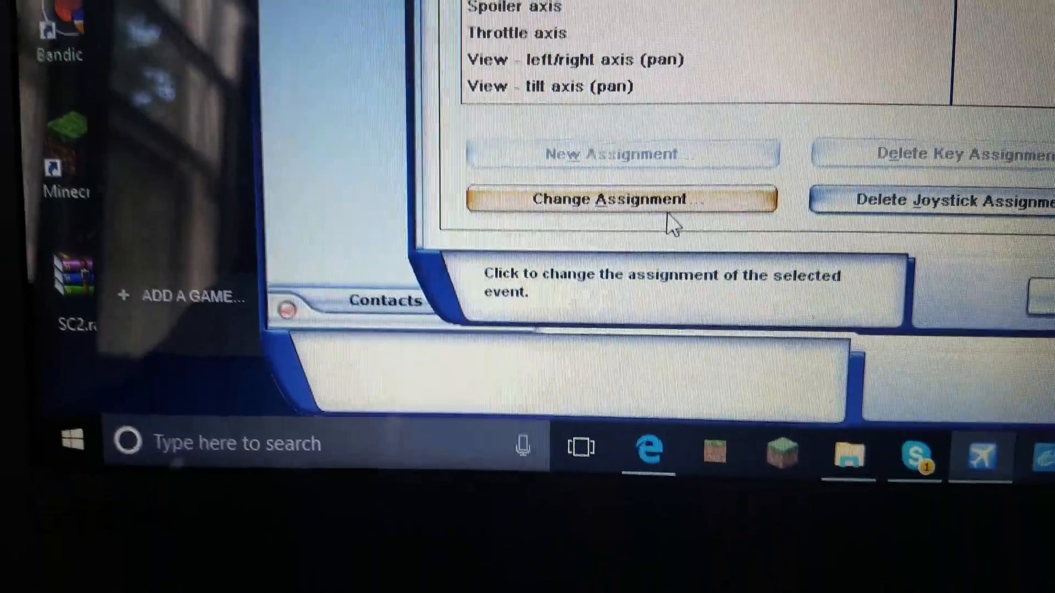
- Change another event's yoke button, then save and close the Controls dialog
left_click(619, 199)
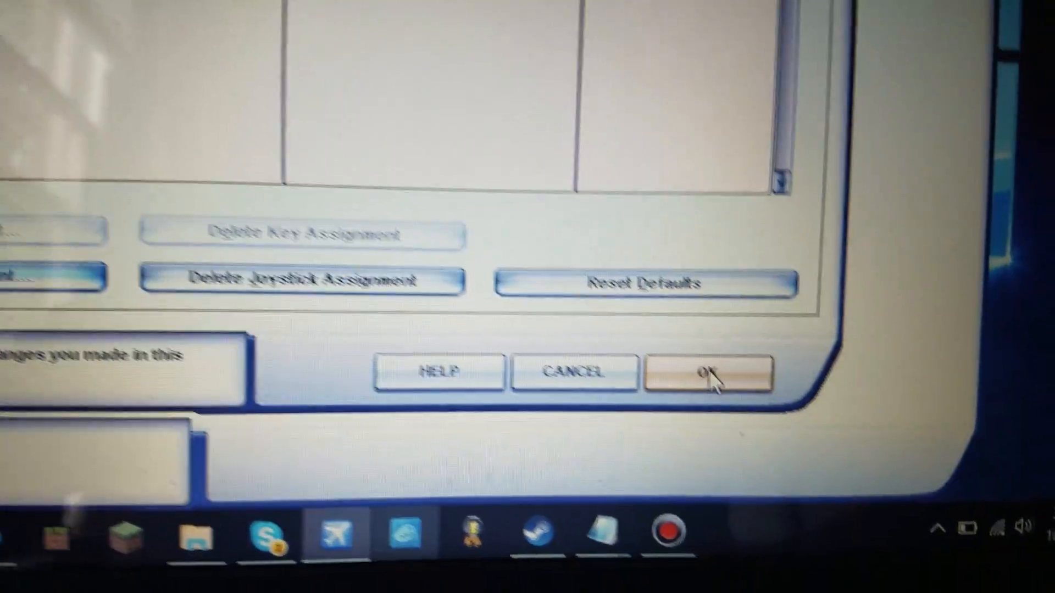
left_click(708, 373)
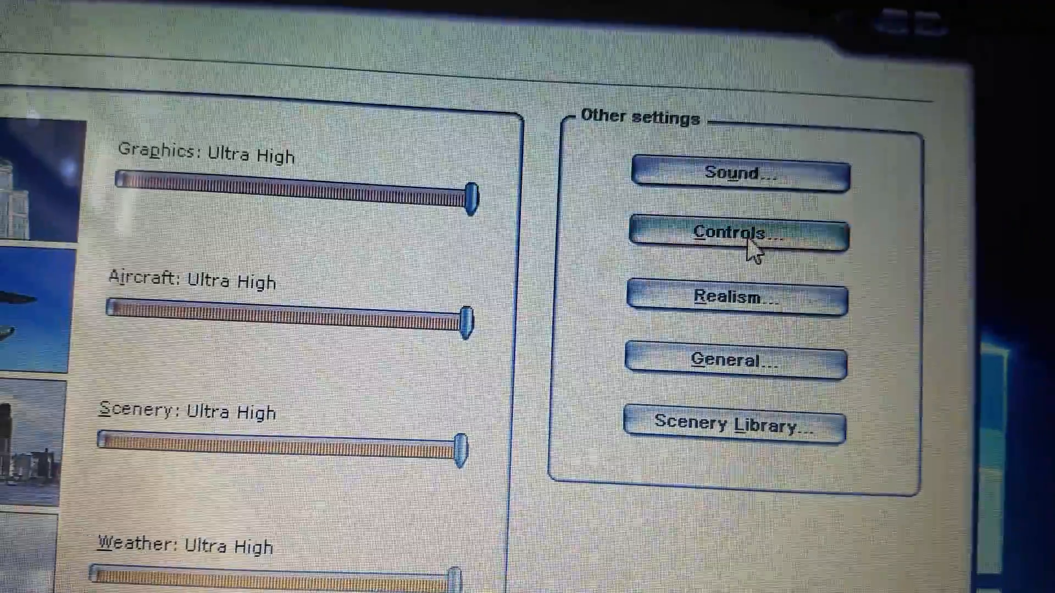
left_click(734, 233)
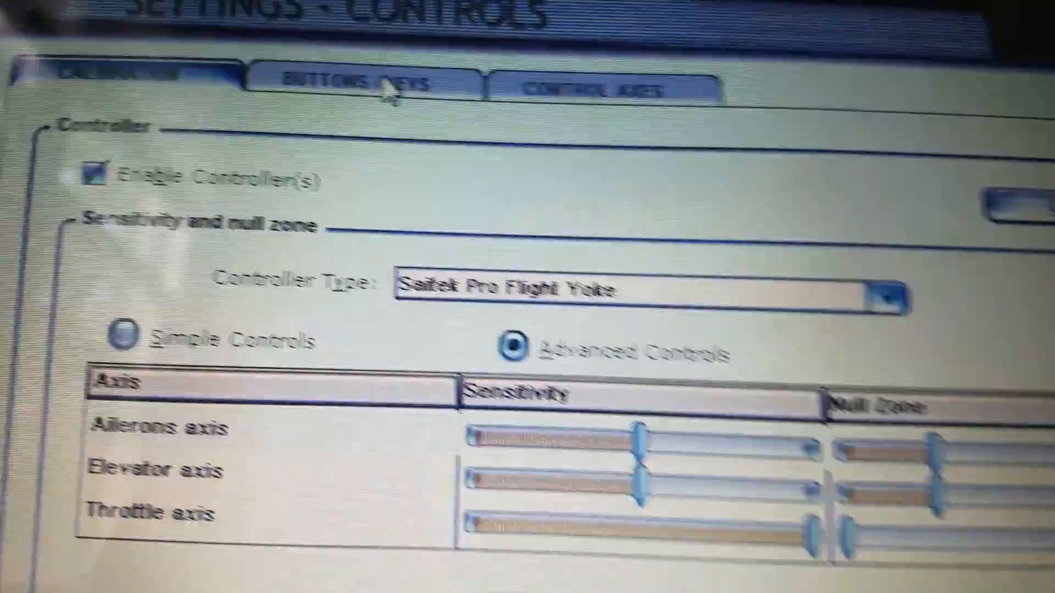
- Show Buttons/Keys assignments with Saitek Pro Flight Yoke as the controller type
left_click(363, 86)
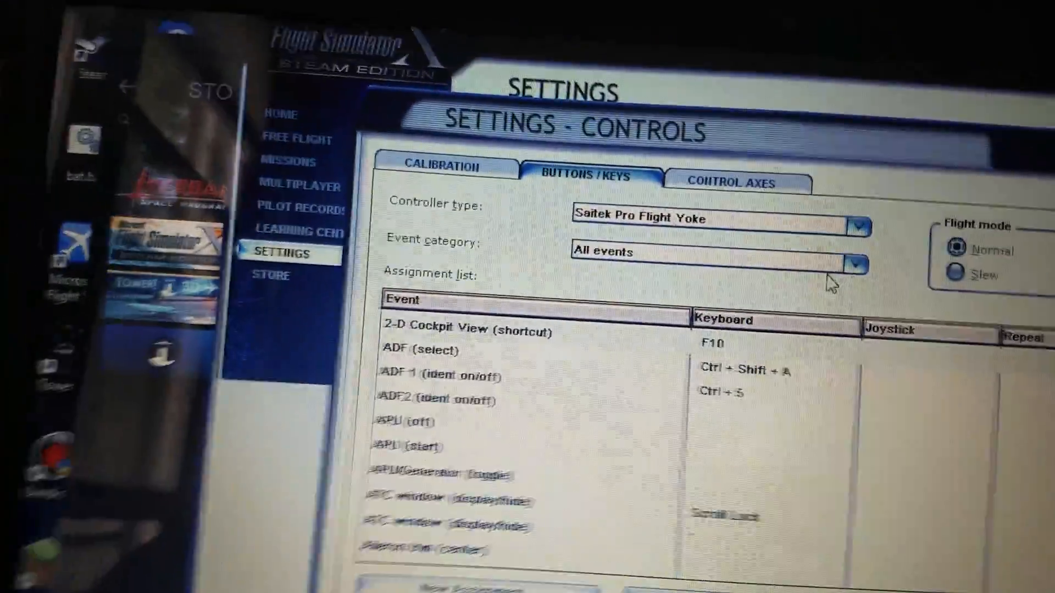
left_click(863, 228)
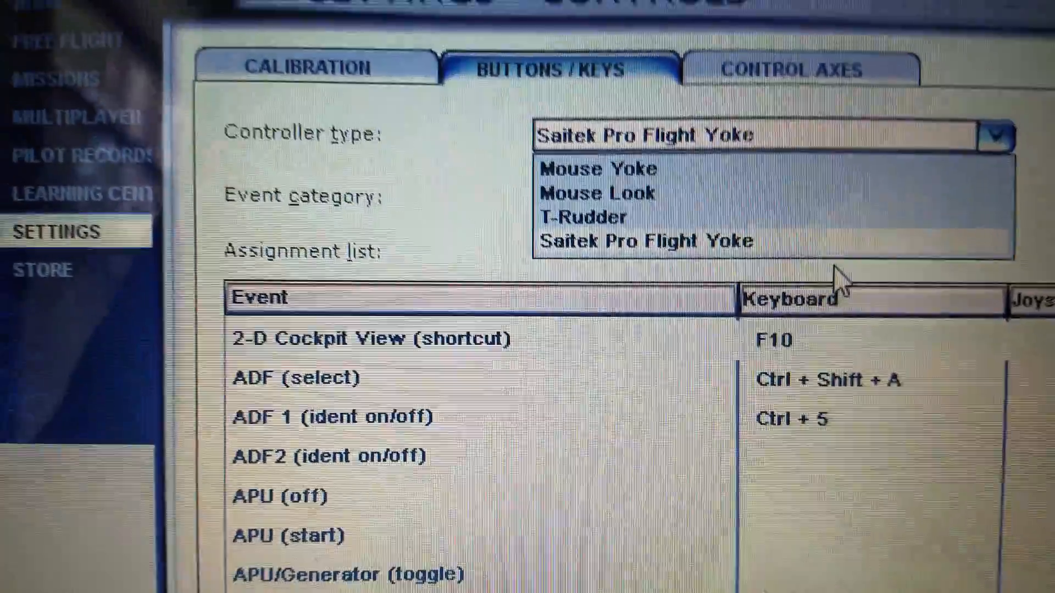
left_click(645, 240)
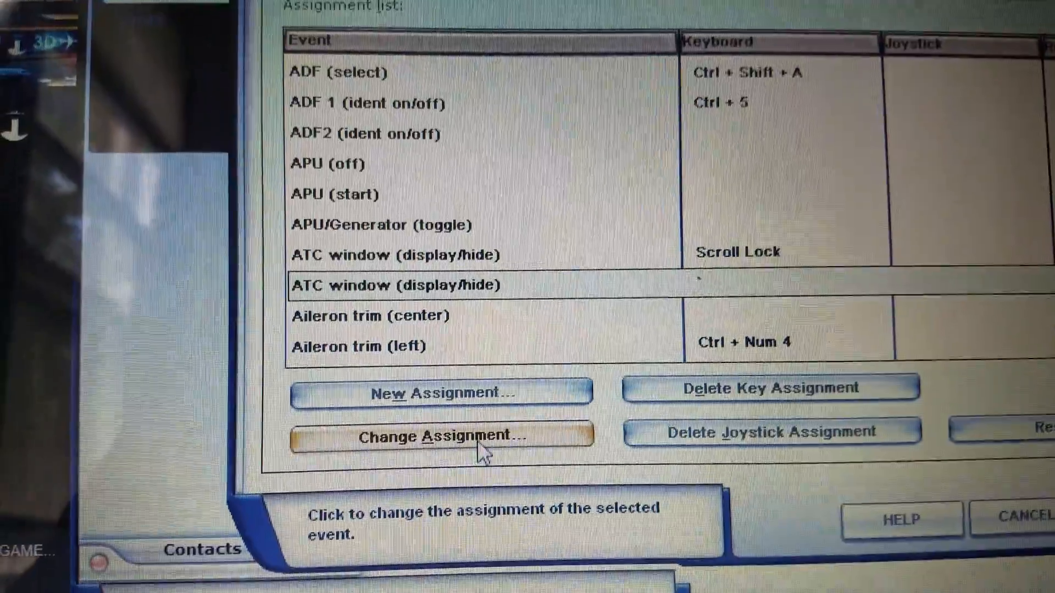
- Assign a yoke button to the ATC window display/hide event
left_click(441, 434)
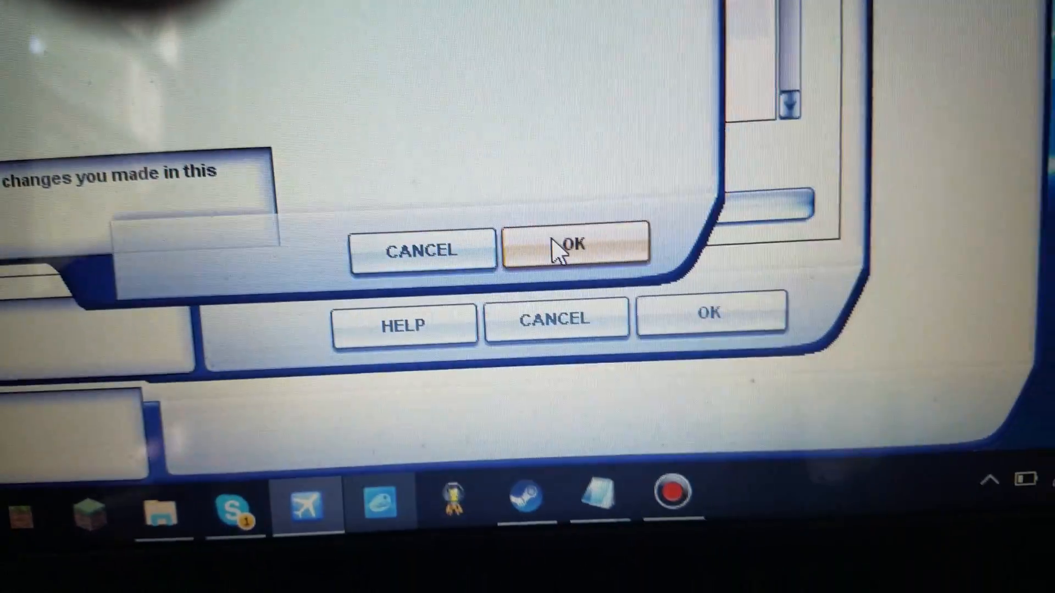
left_click(576, 245)
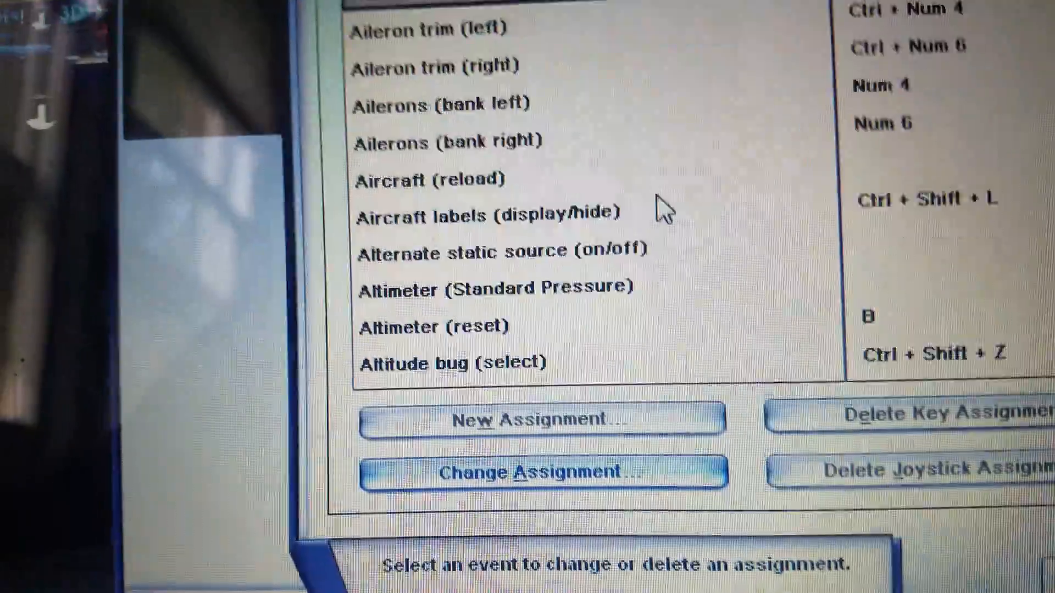
- Scroll down the assignments list to the Autopilot master (on/off) event
scroll("down", 3)
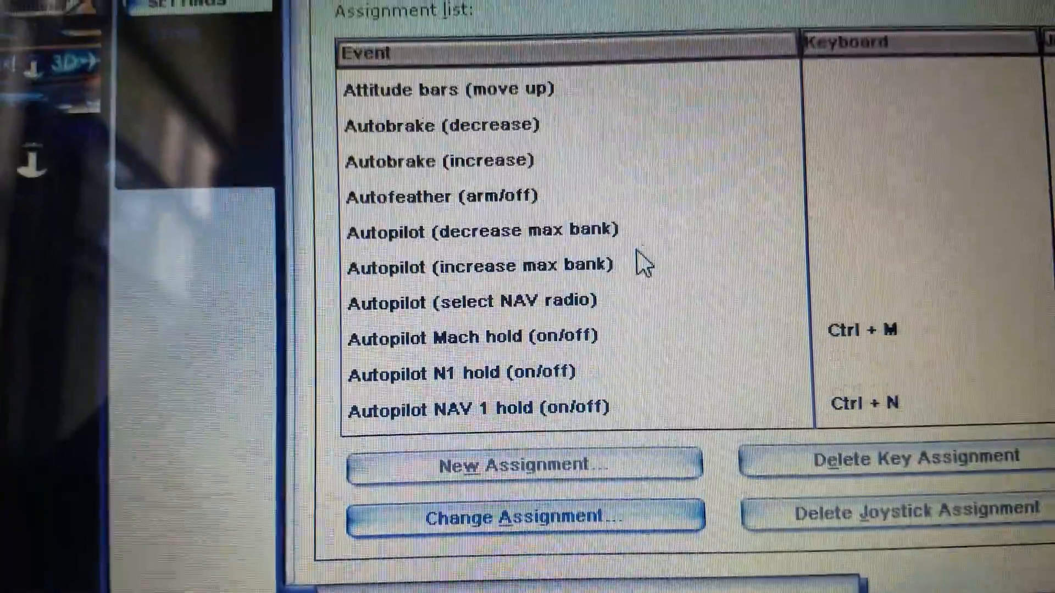
scroll("down", 3)
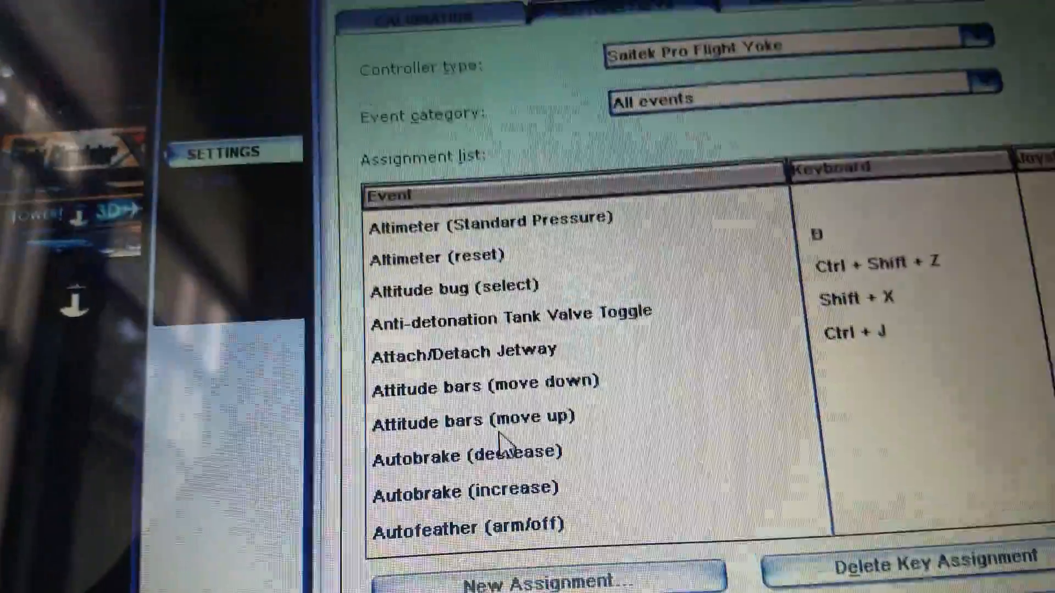
scroll("down", 3)
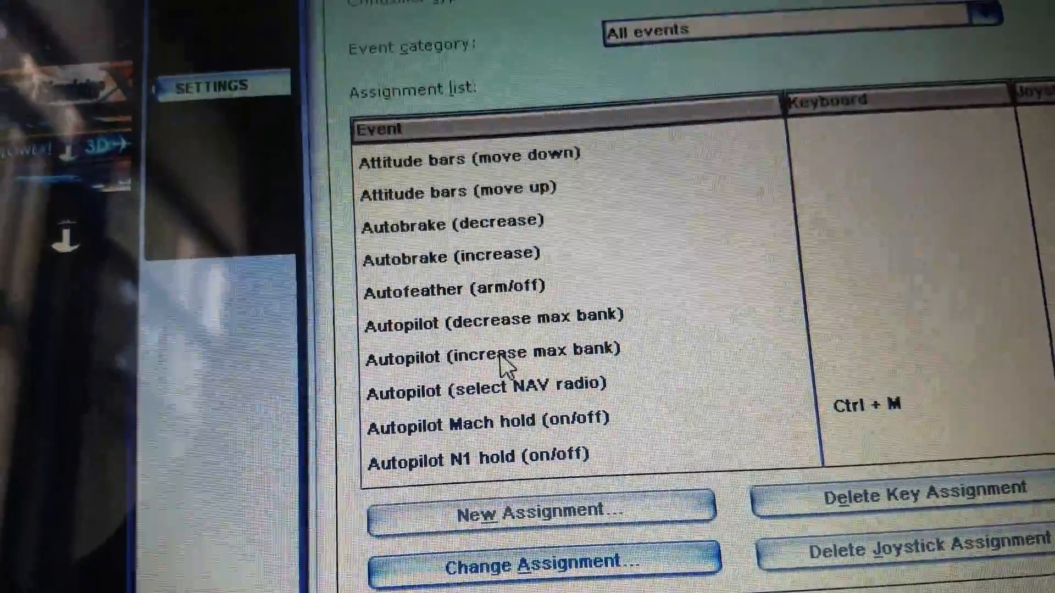
scroll("down", 3)
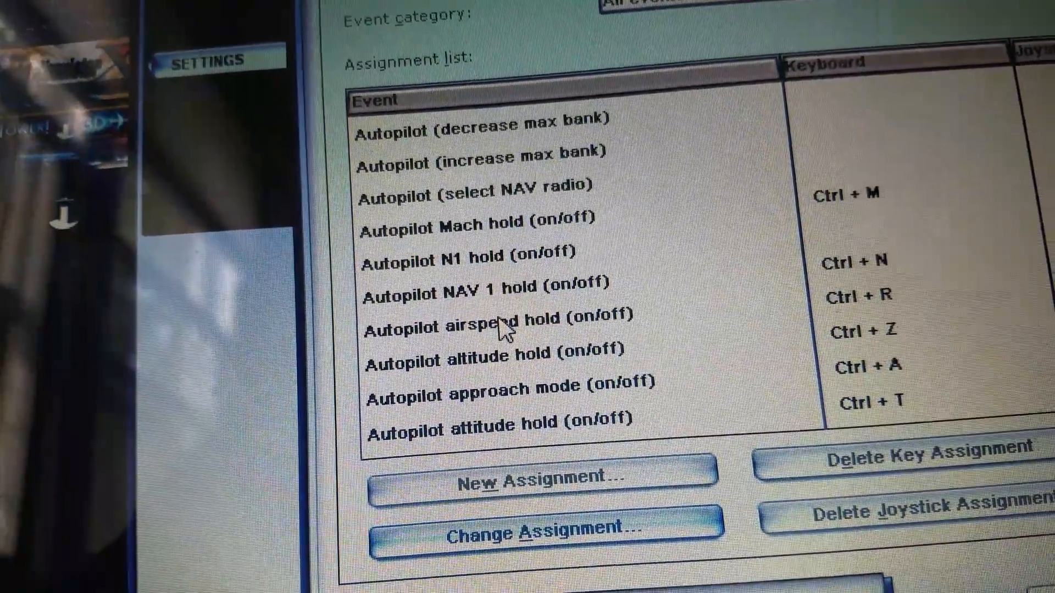
scroll("down", 3)
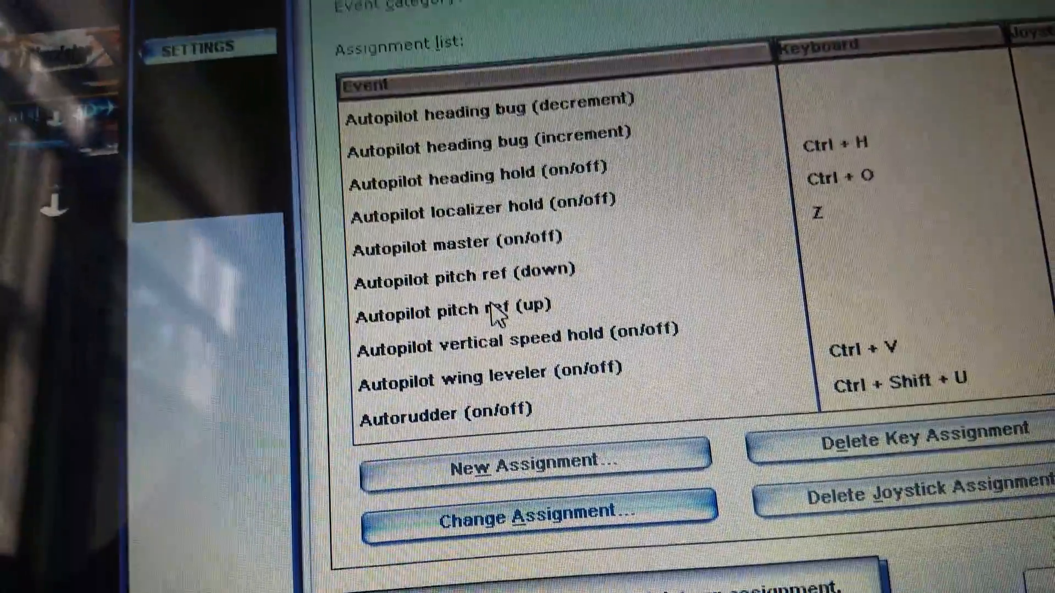
scroll("down", 3)
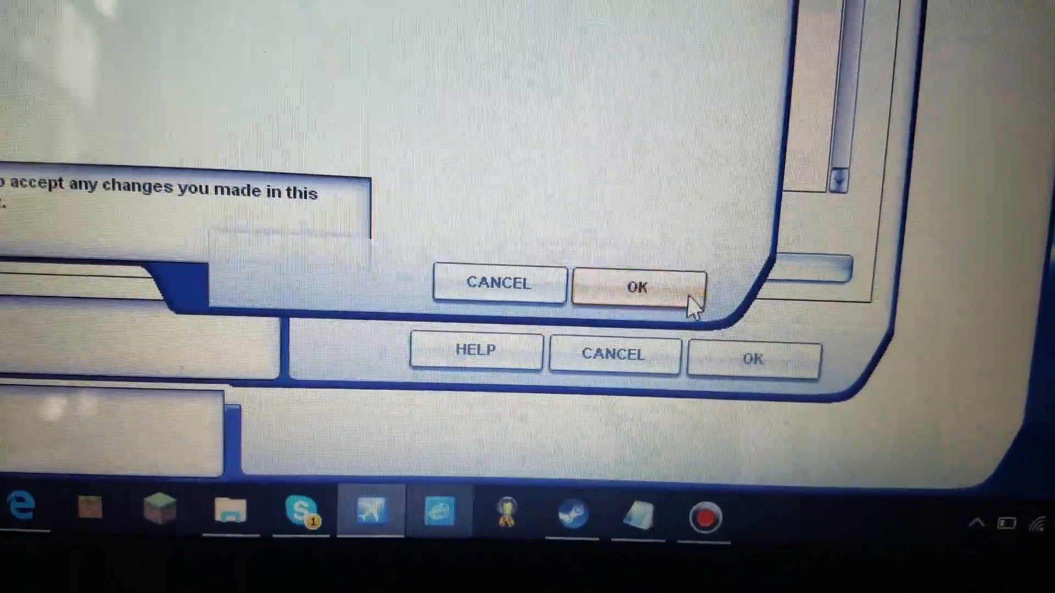
- Confirm the autopilot button, then assign a yoke button to Brakes (set parking)
left_click(637, 288)
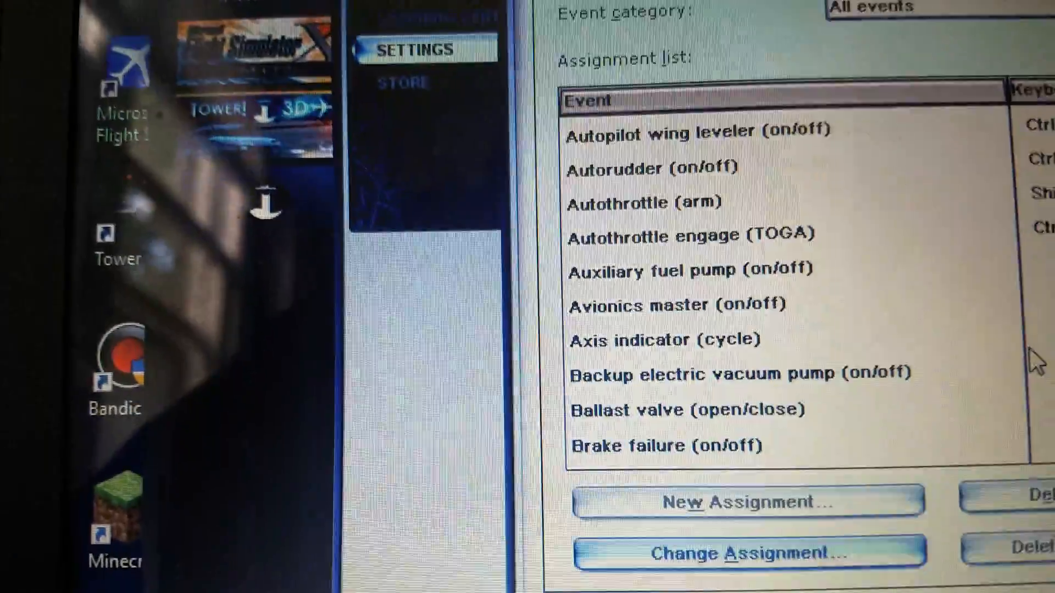
scroll("down", 3)
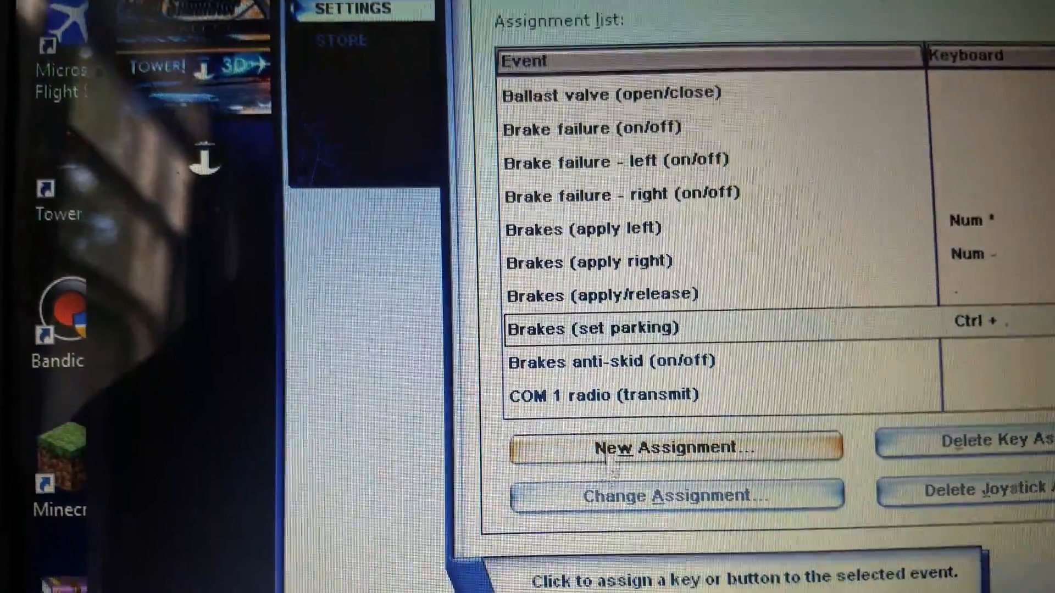
left_click(677, 448)
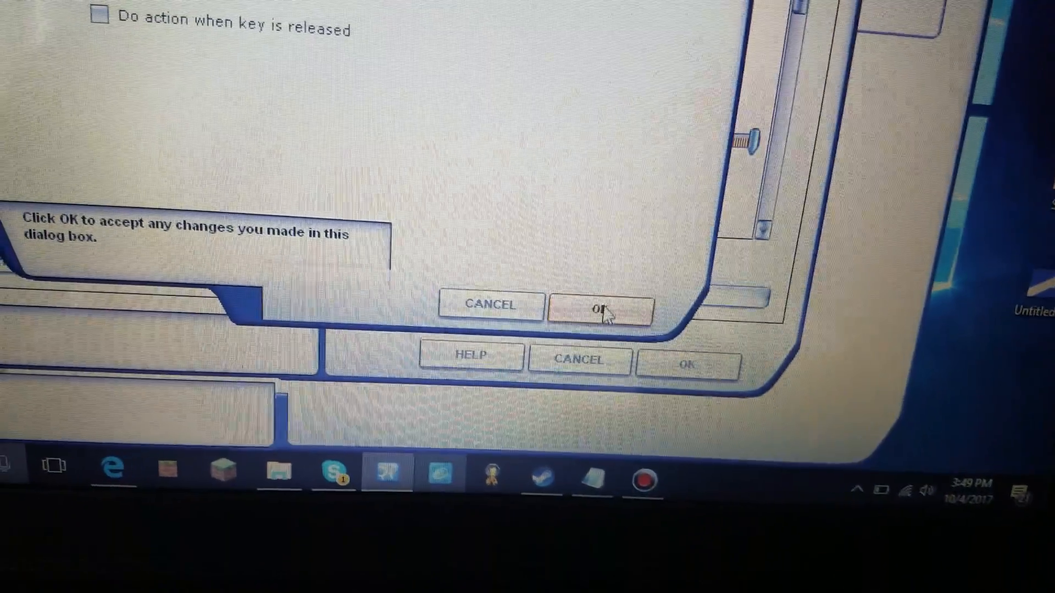
left_click(598, 308)
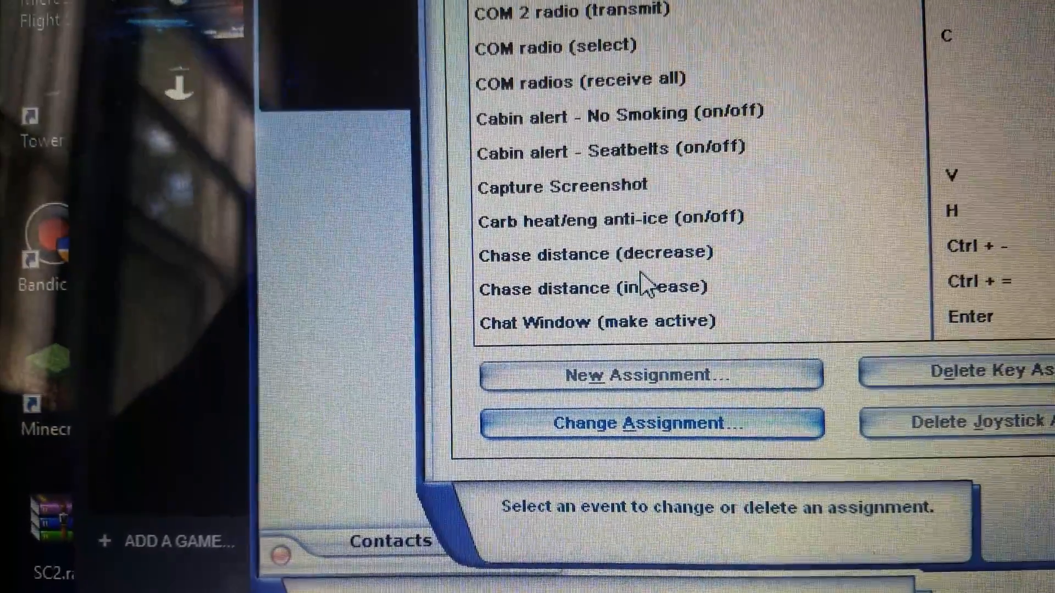
scroll("down", 3)
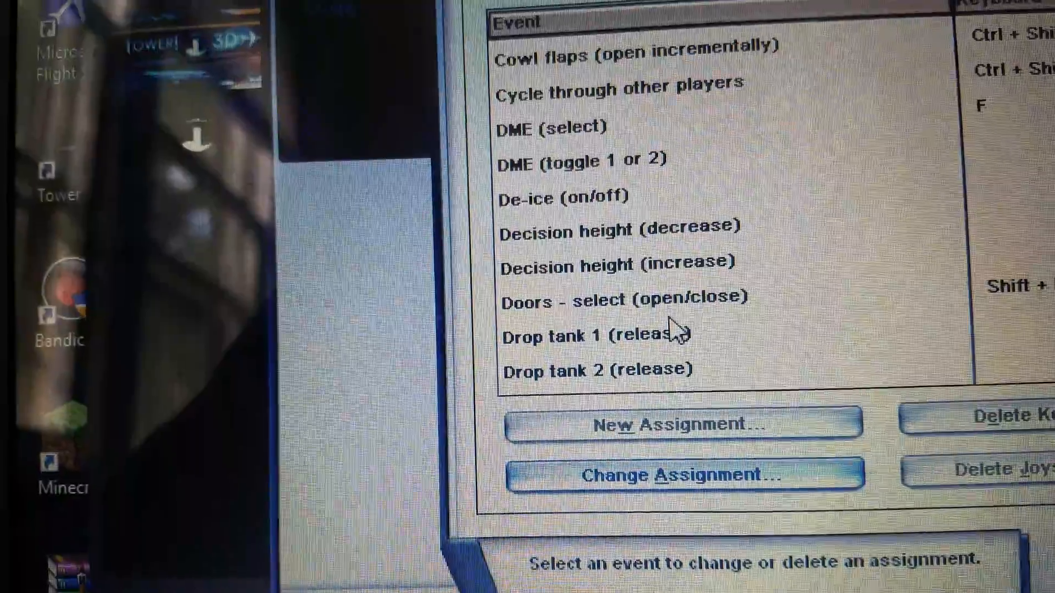
scroll("down", 3)
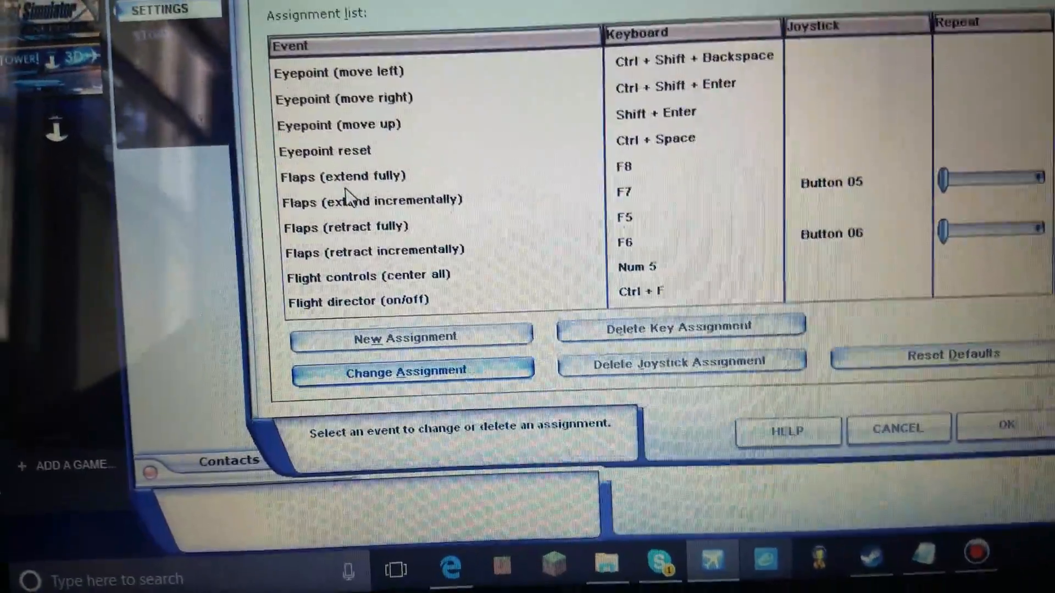
scroll("down", 3)
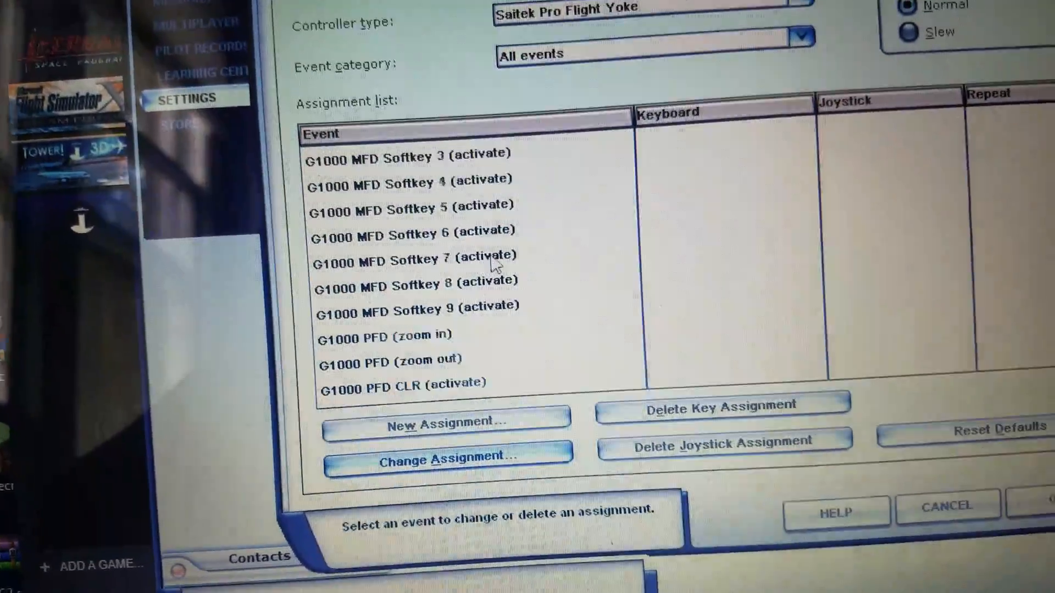
scroll("down", 3)
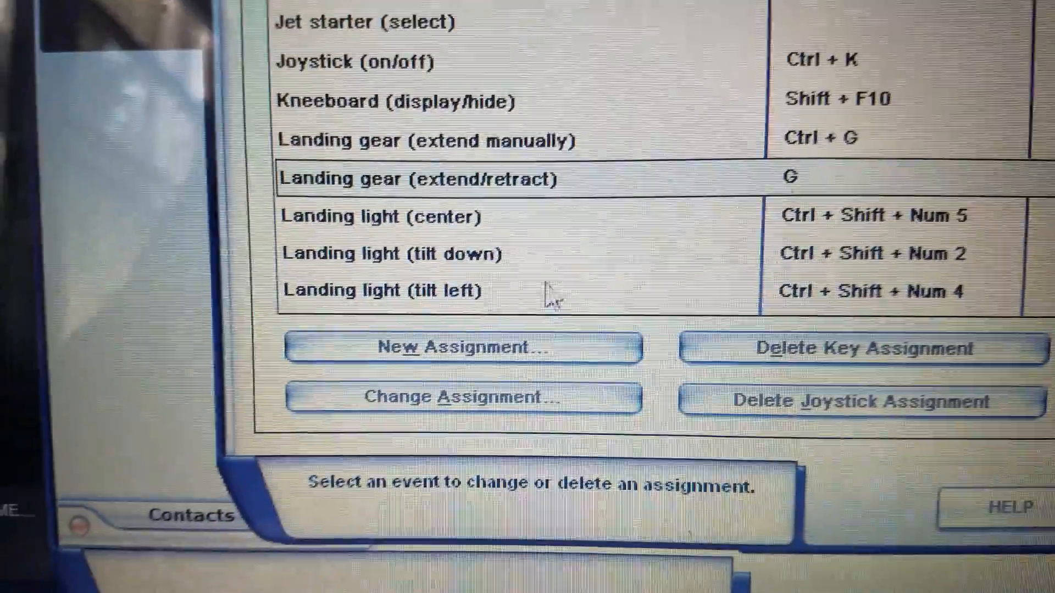
- Select the Landing gear (extend/retract) event to bind to yoke Button 05
left_click(460, 396)
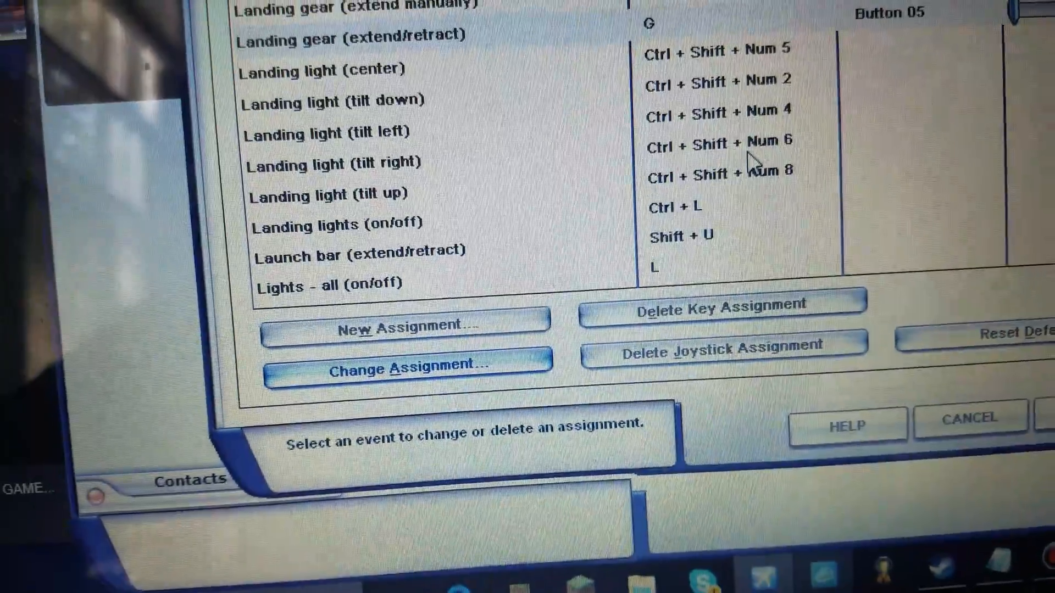
scroll("down", 3)
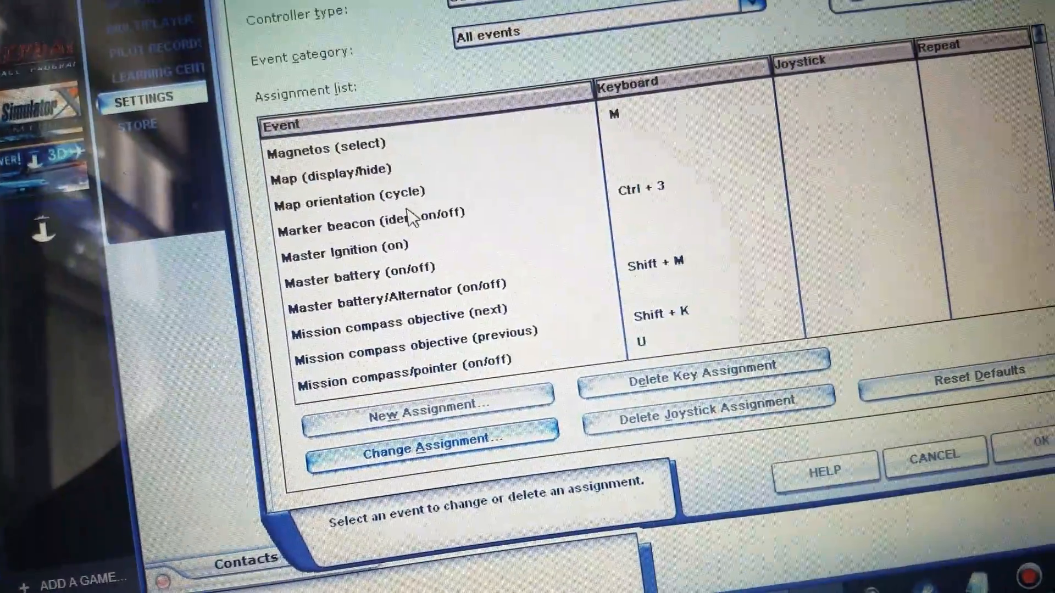
scroll("down", 3)
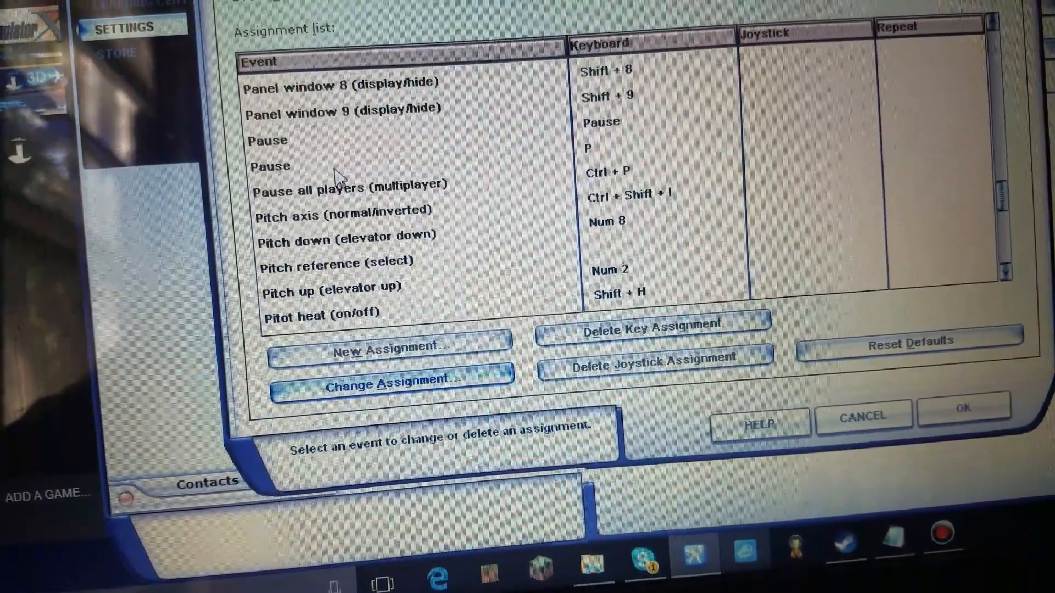
scroll("down", 3)
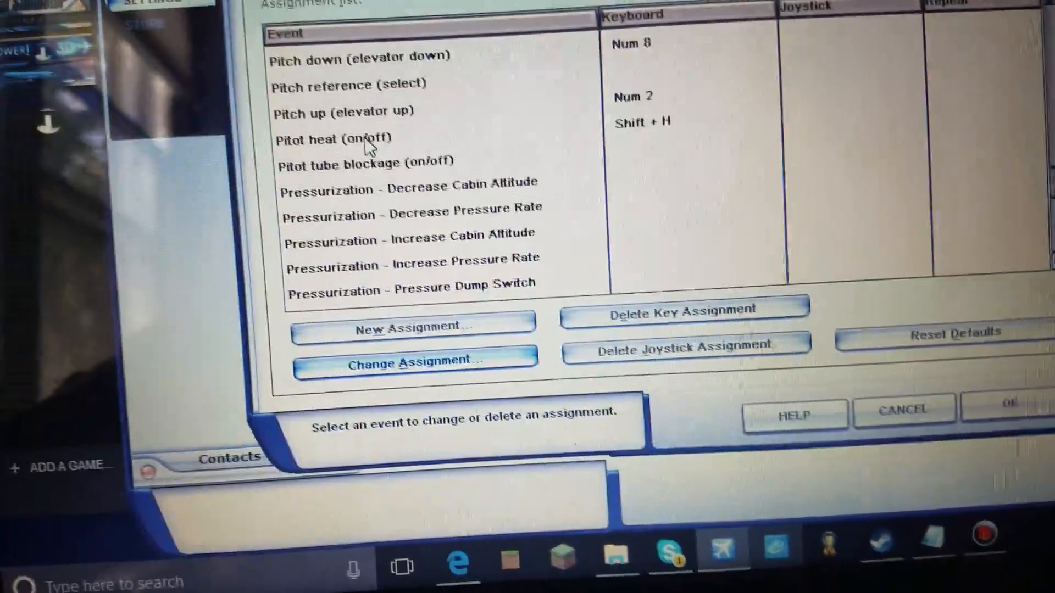
scroll("down", 3)
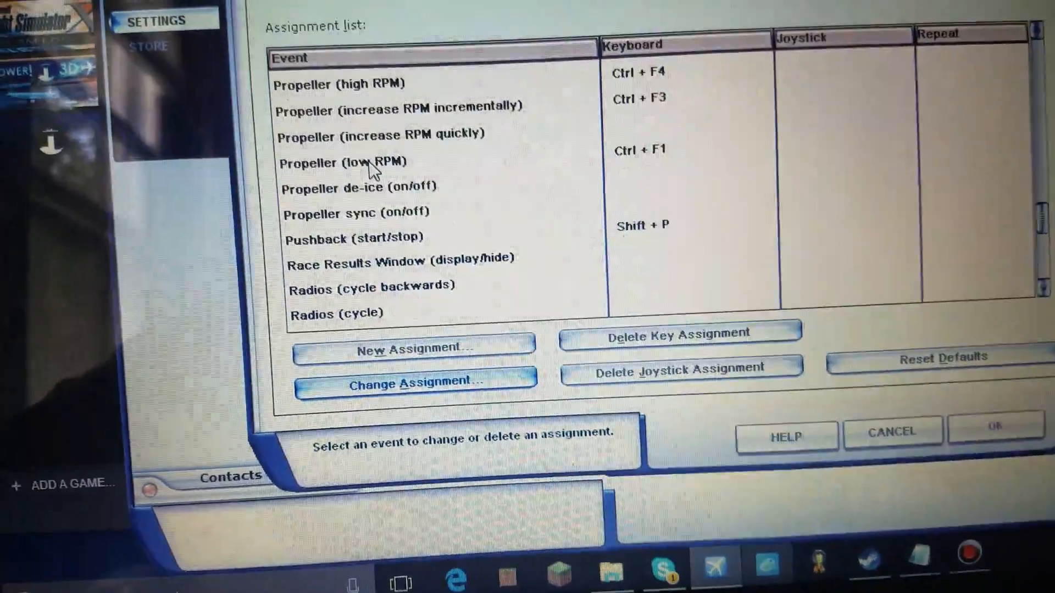
scroll("down", 3)
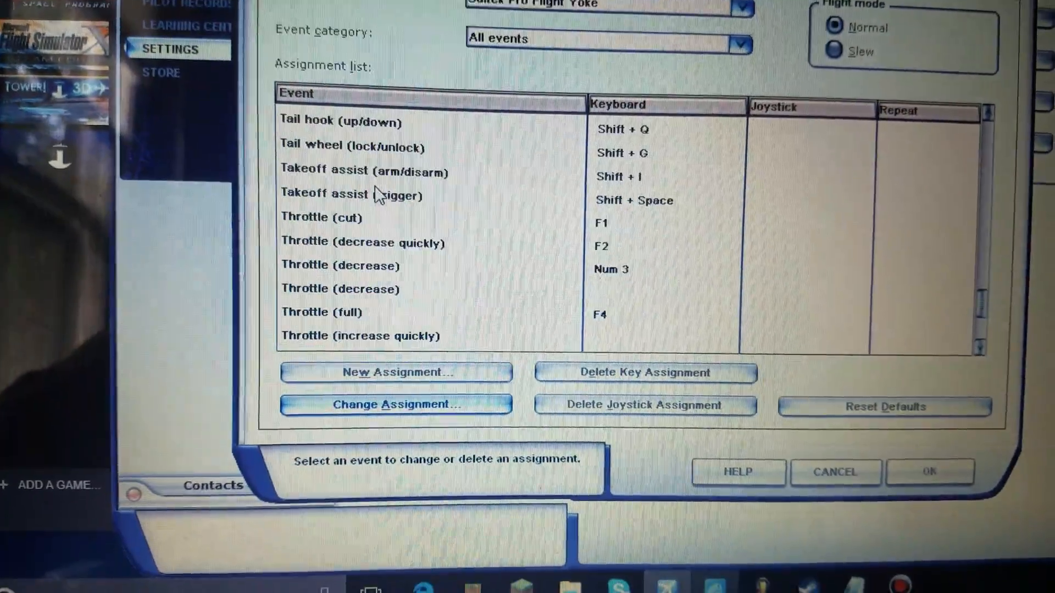
scroll("down", 3)
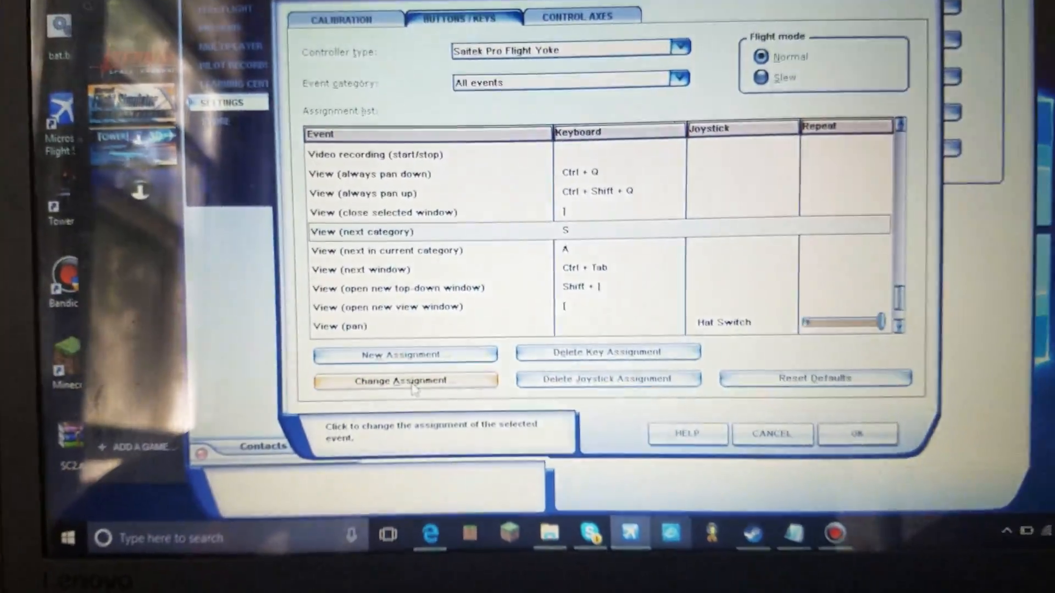
- Select the View (next category) event to assign a yoke button
left_click(405, 381)
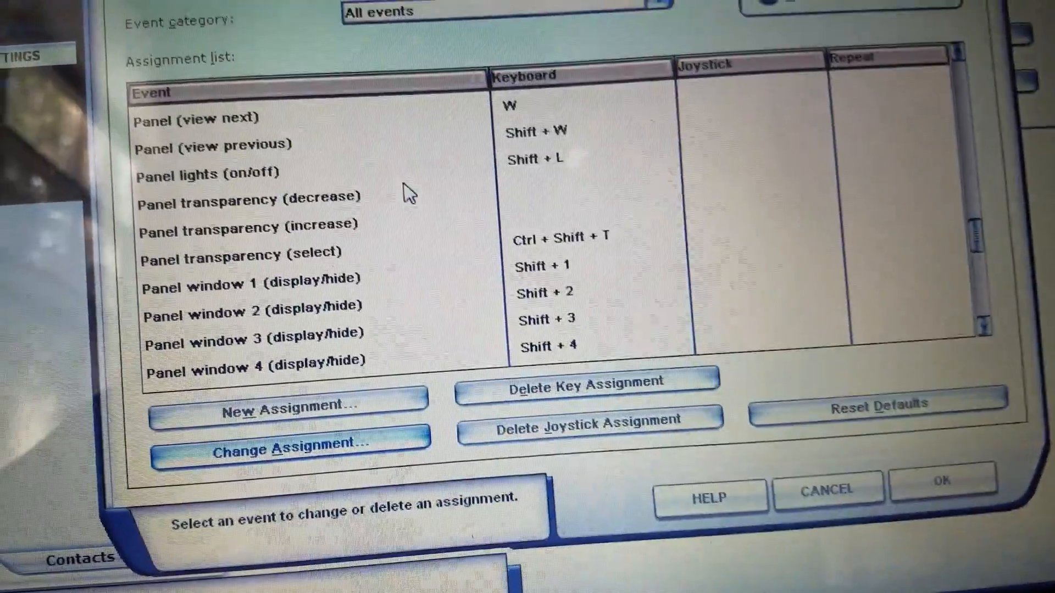
scroll("down", 3)
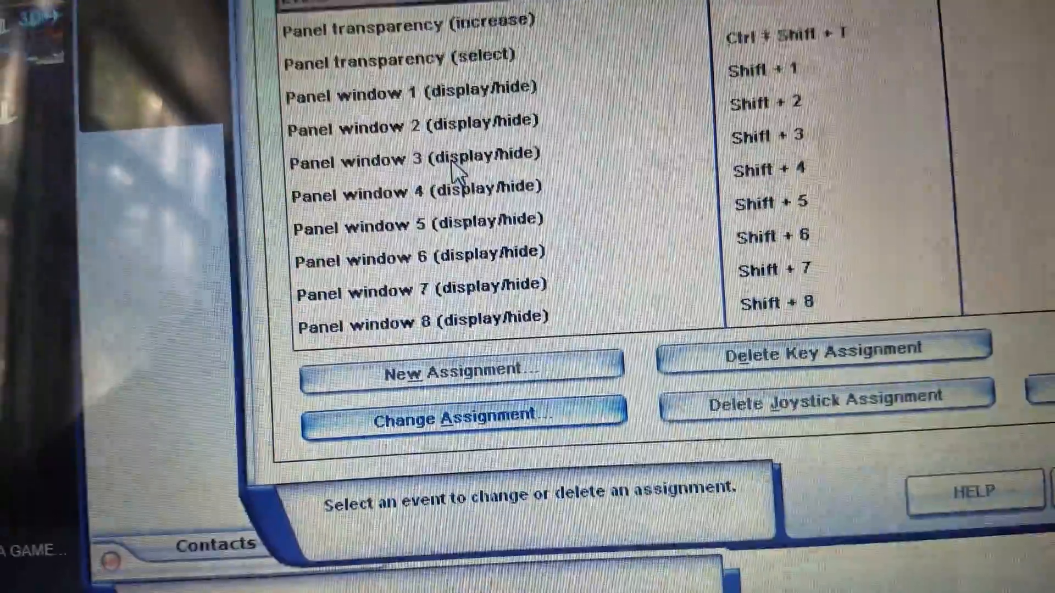